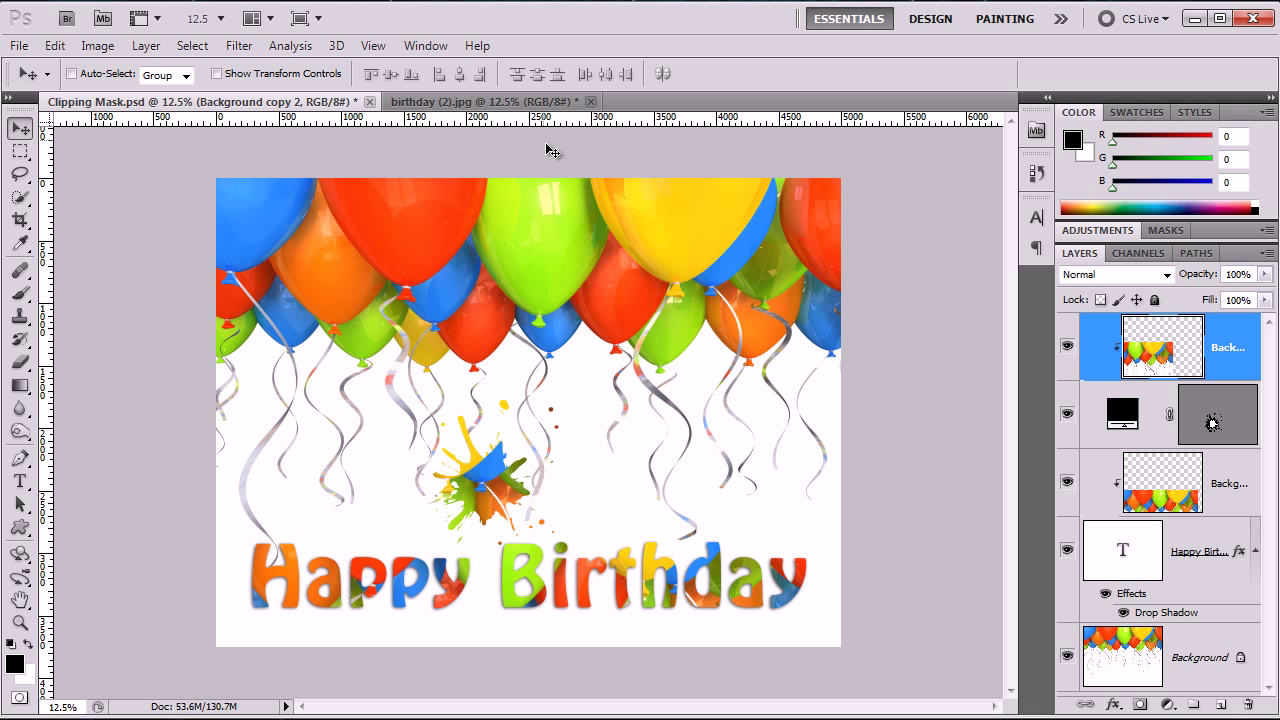
Step: Switch to the birthday (2).jpg balloon photo document
left_click(480, 101)
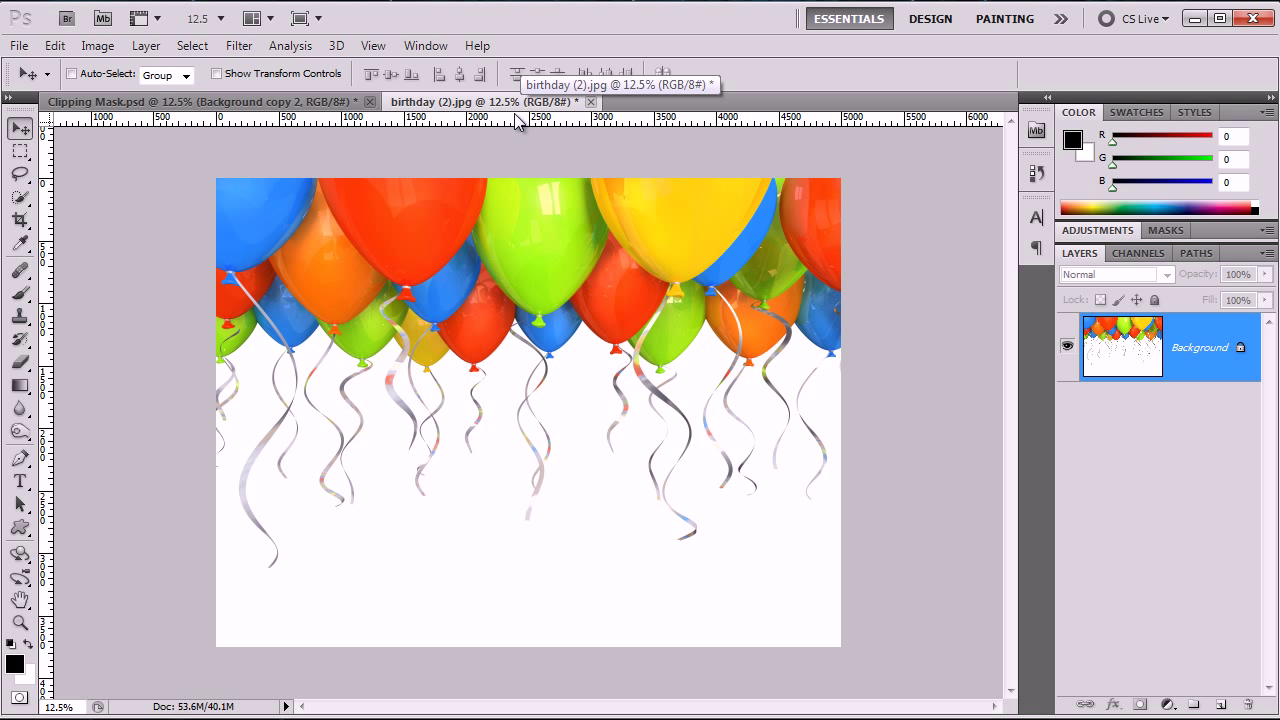
mouse_move(420, 528)
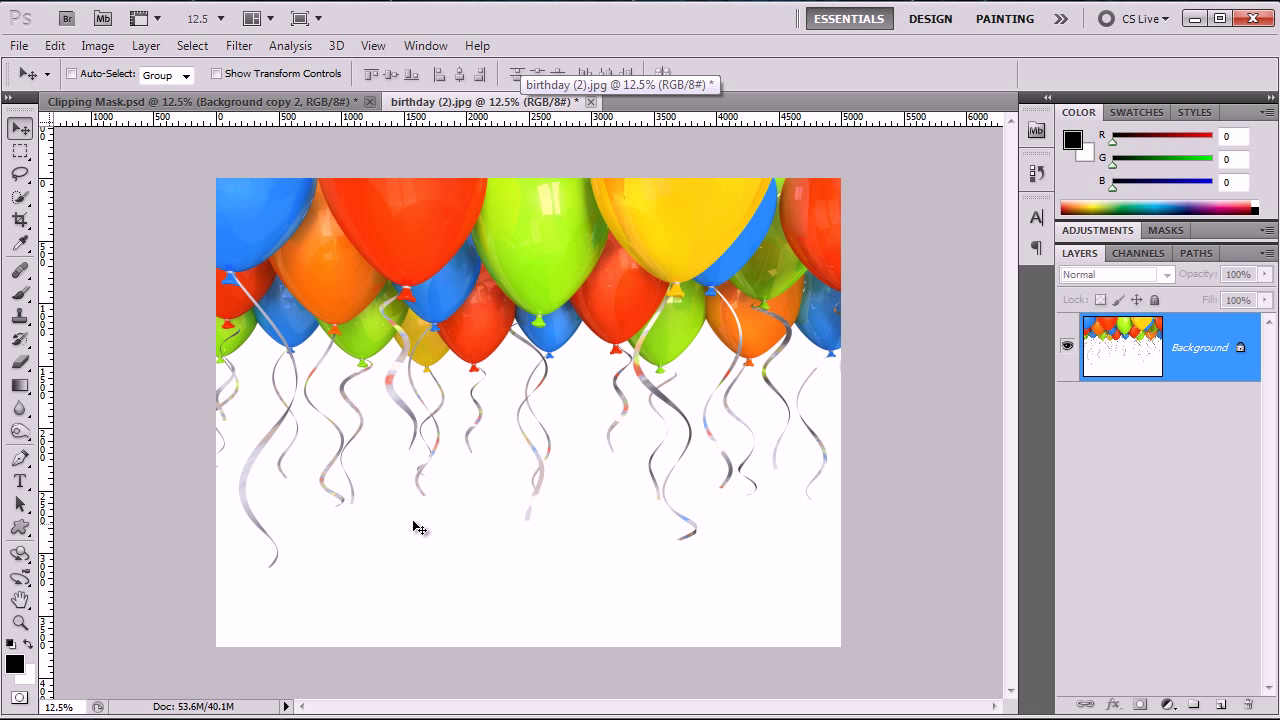
Step: Type 'Happy Birthday' in black along the bottom of the balloon photo
left_click(369, 573)
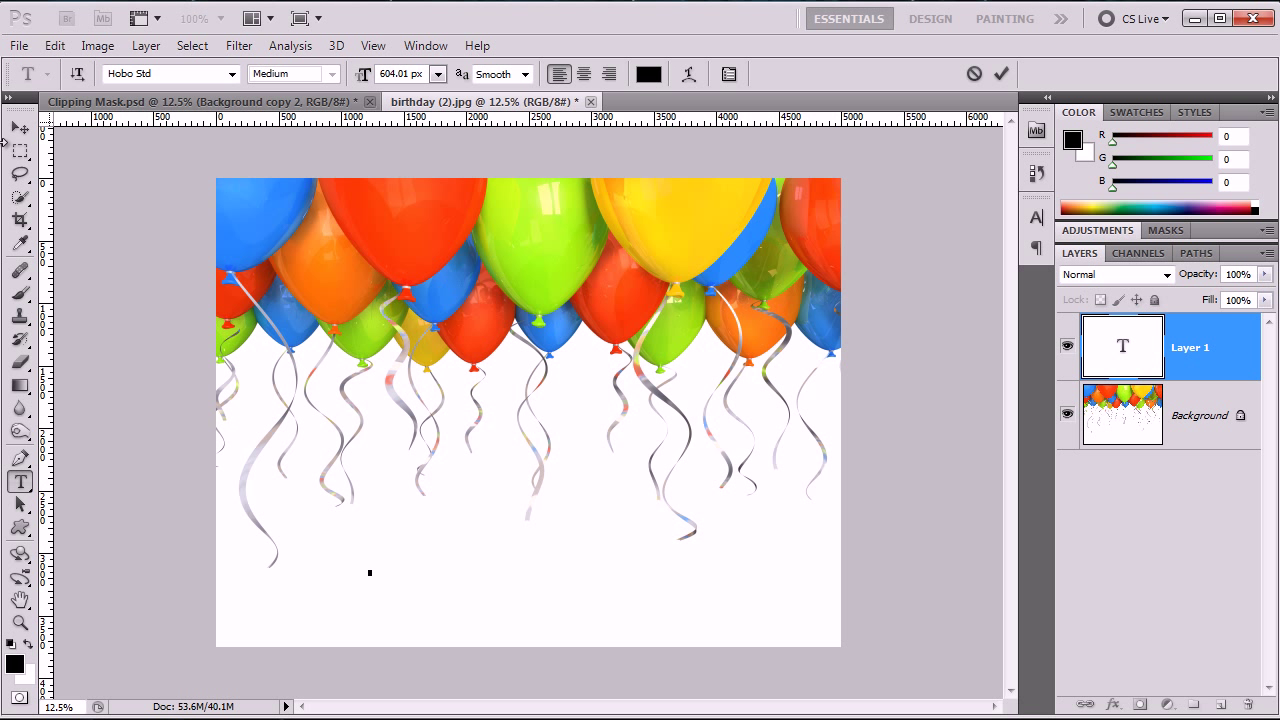
type("Happy")
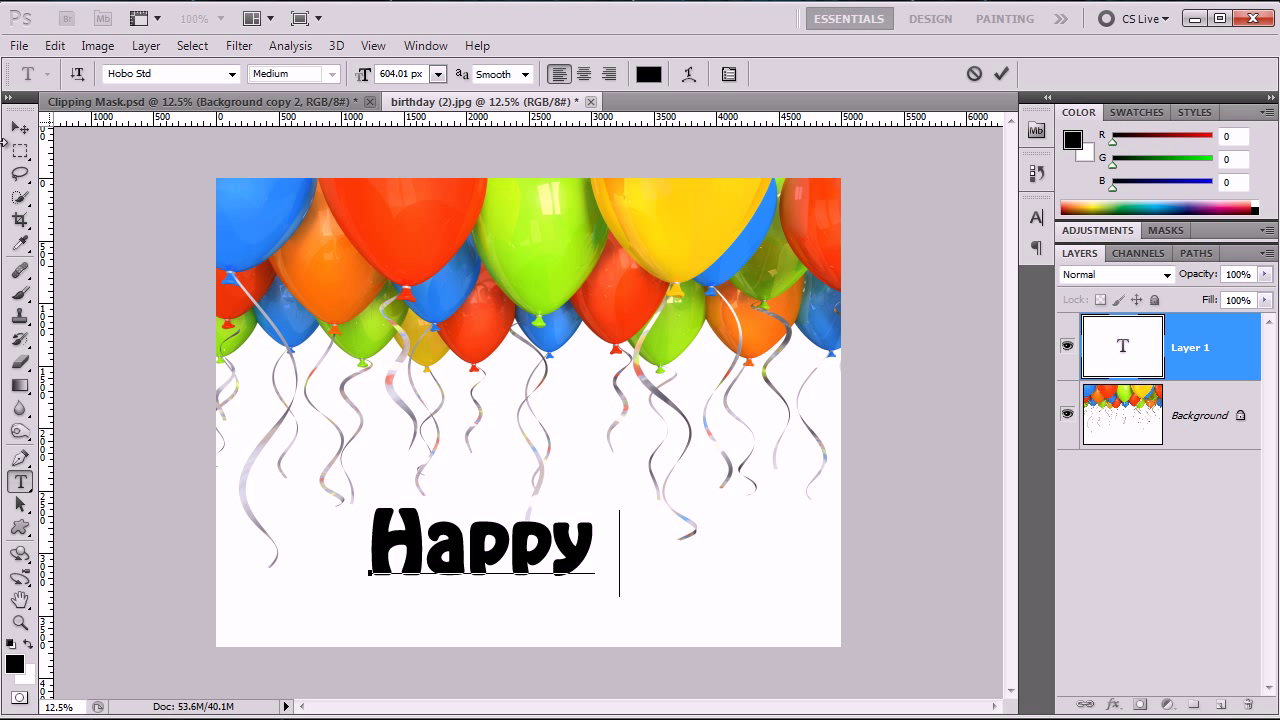
type("Birthday")
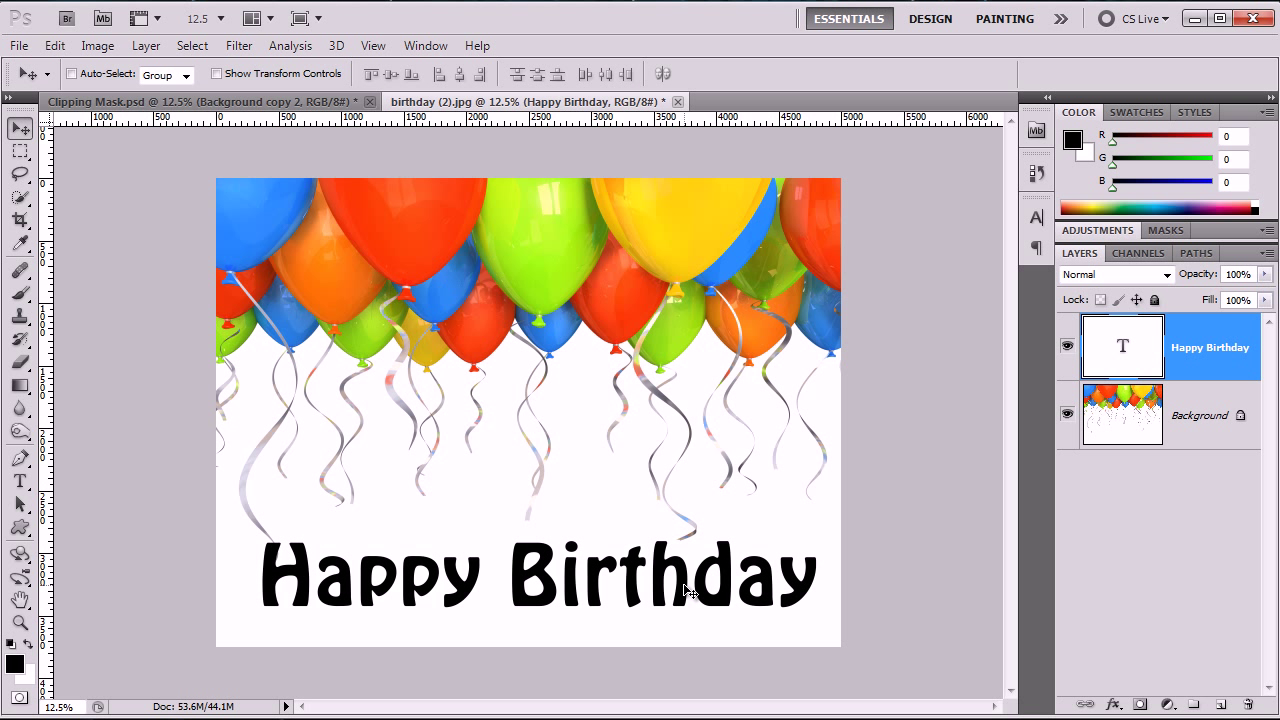
mouse_move(1128, 428)
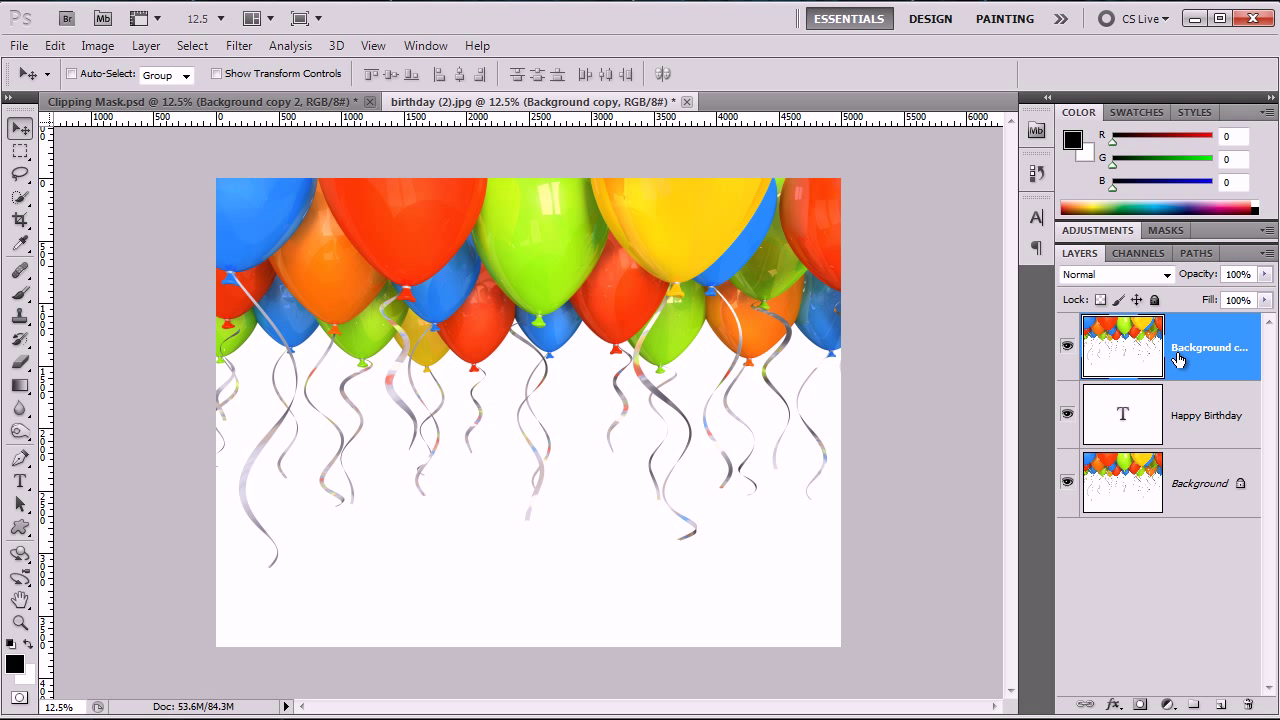
Step: Rename the copied balloon background layer to 'Clip Mask'
left_click(19, 481)
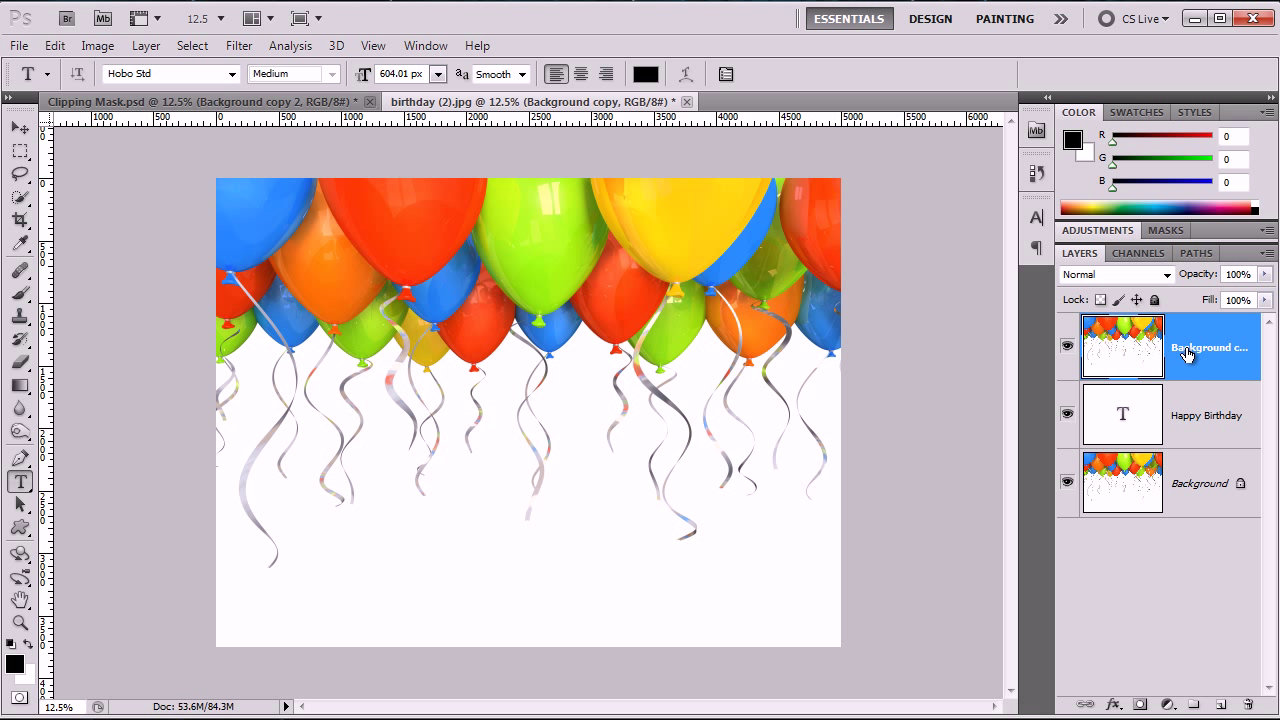
double_click(1210, 347)
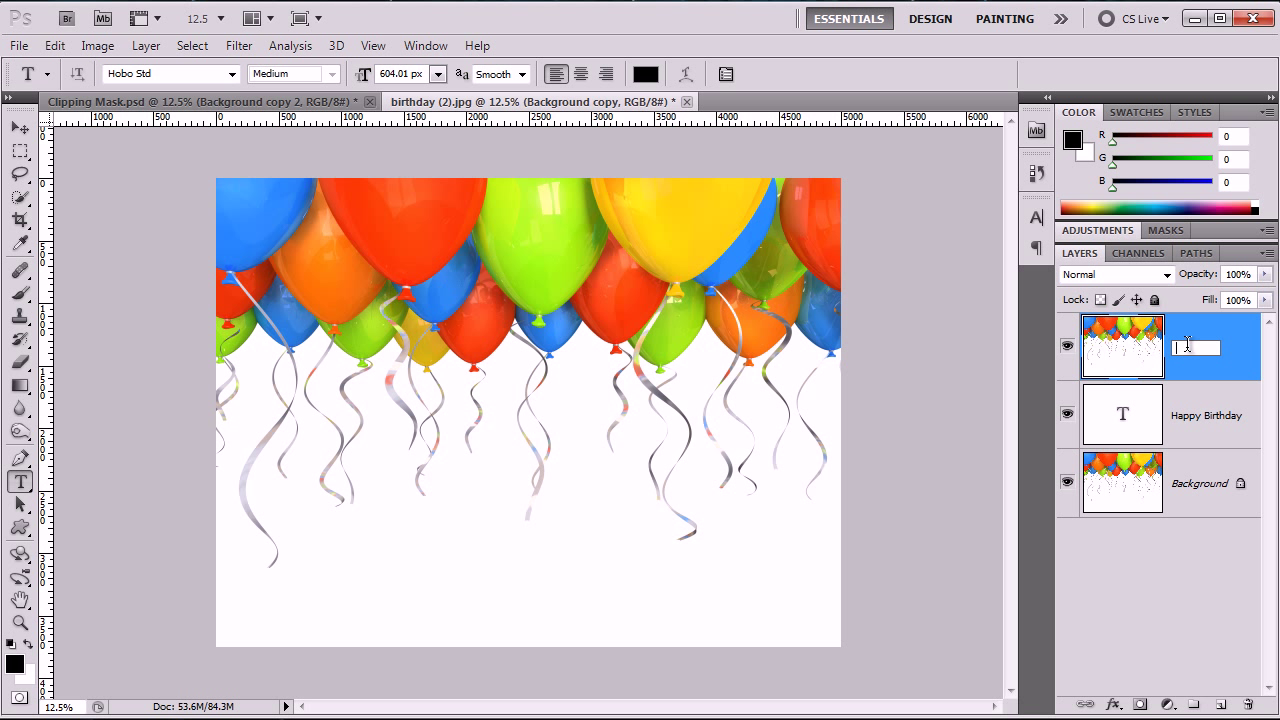
type("Clip m")
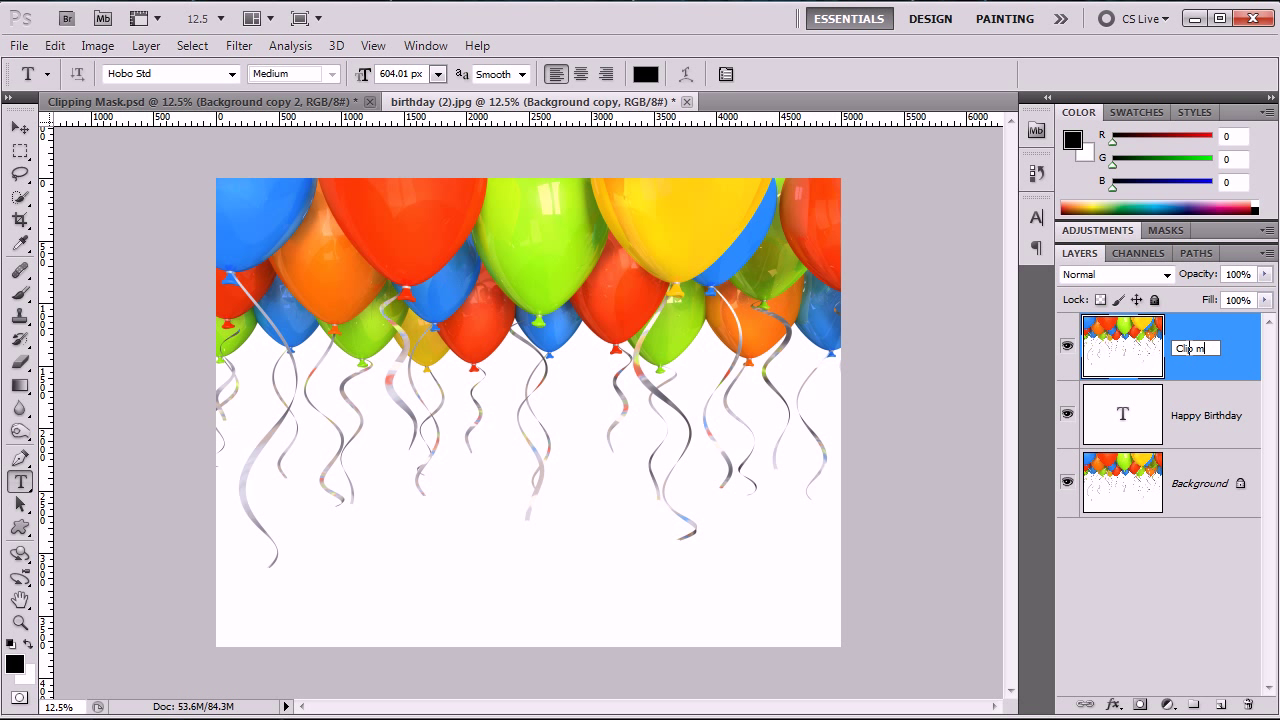
type("Mask")
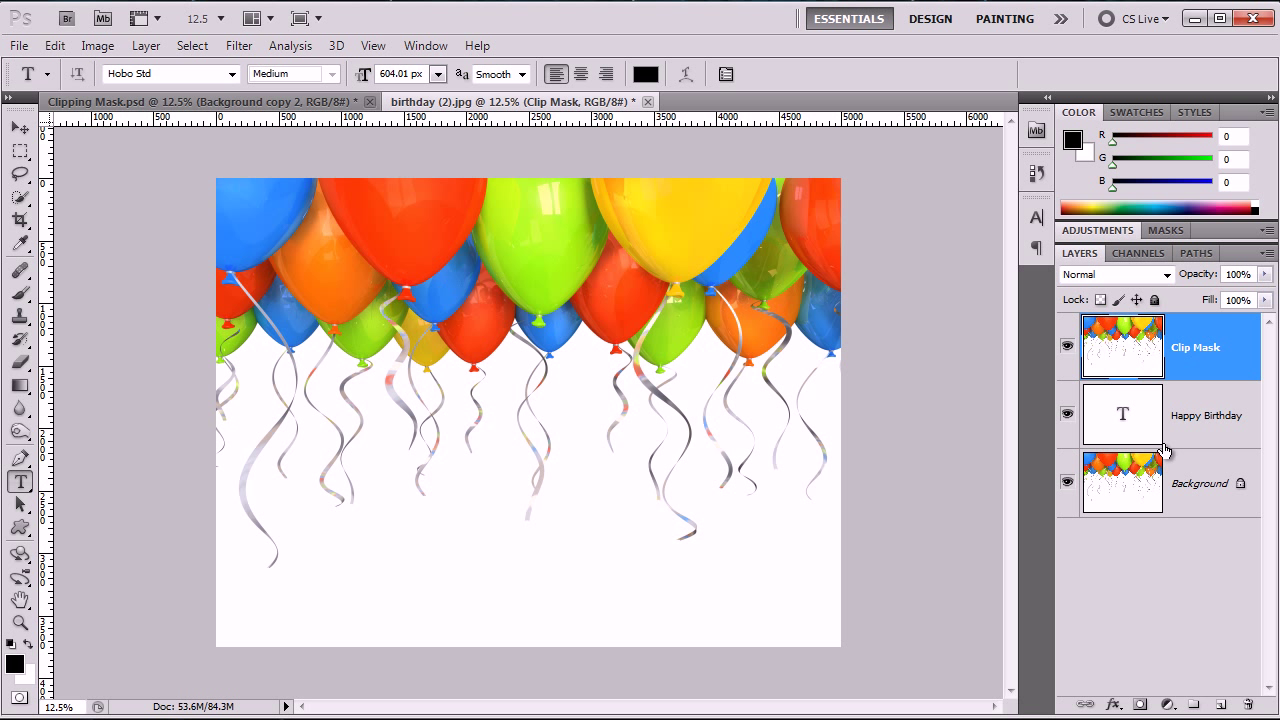
left_click(1205, 415)
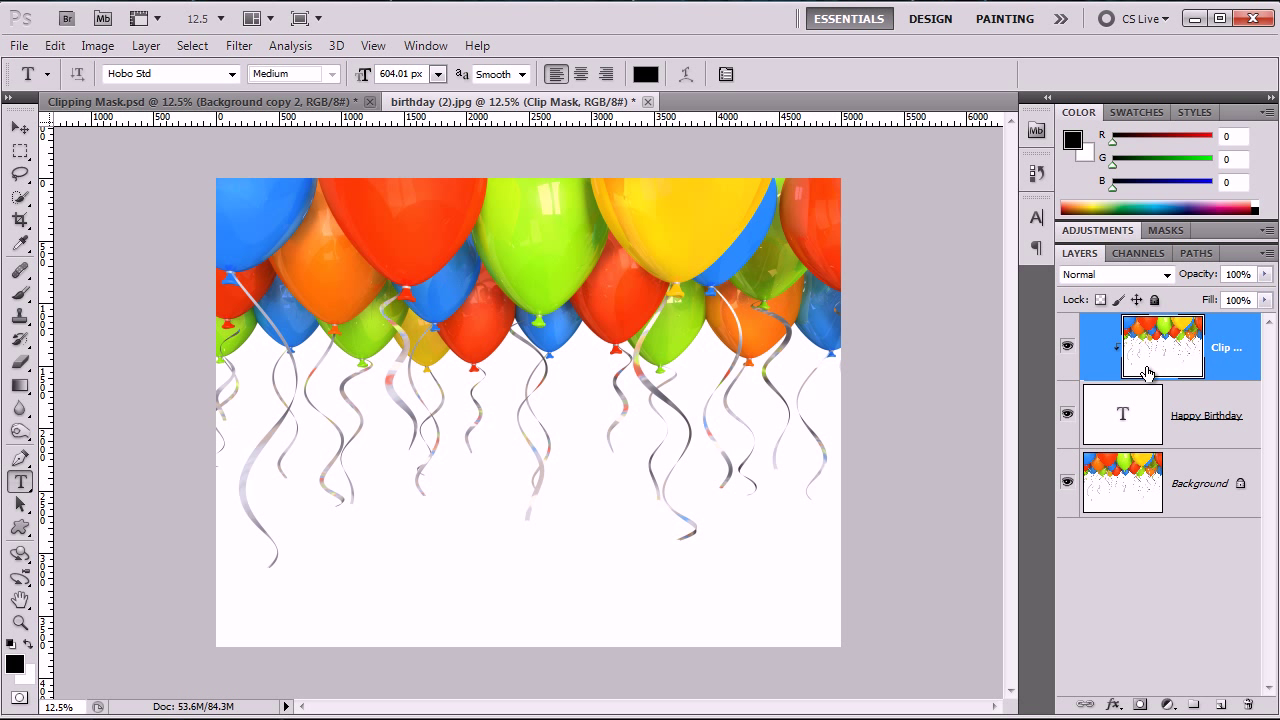
mouse_move(1137, 373)
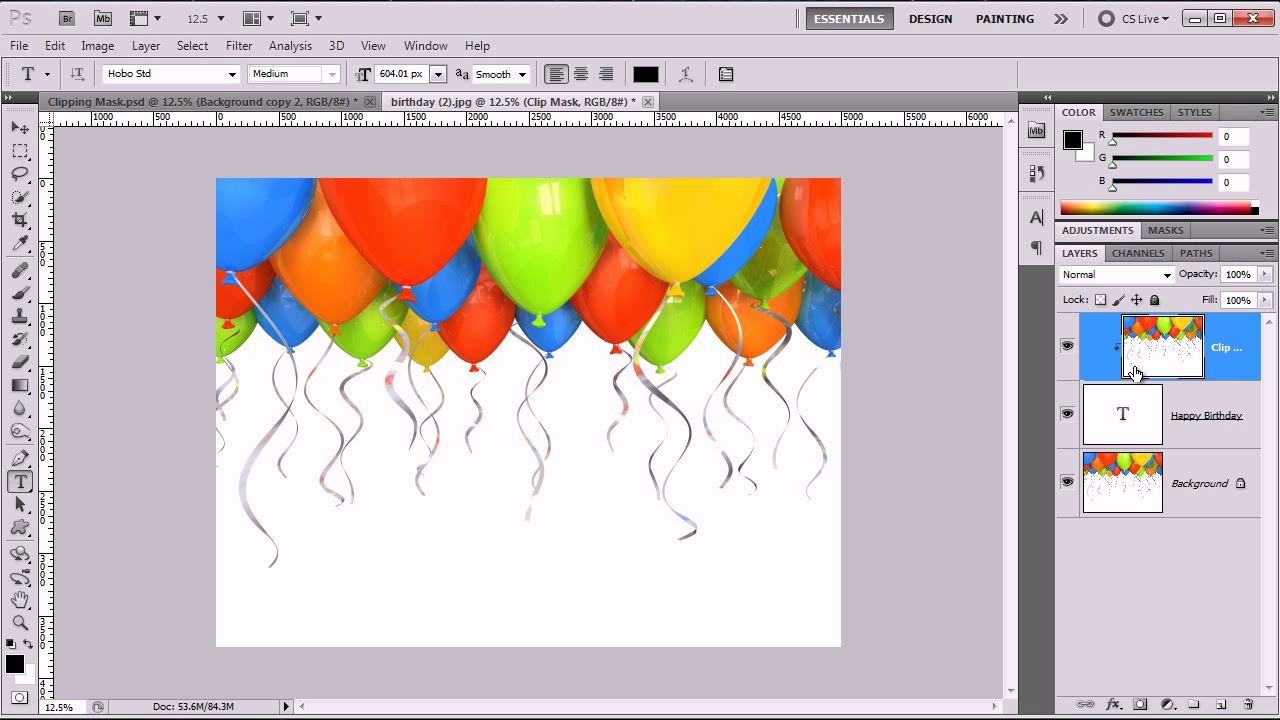
mouse_move(1135, 378)
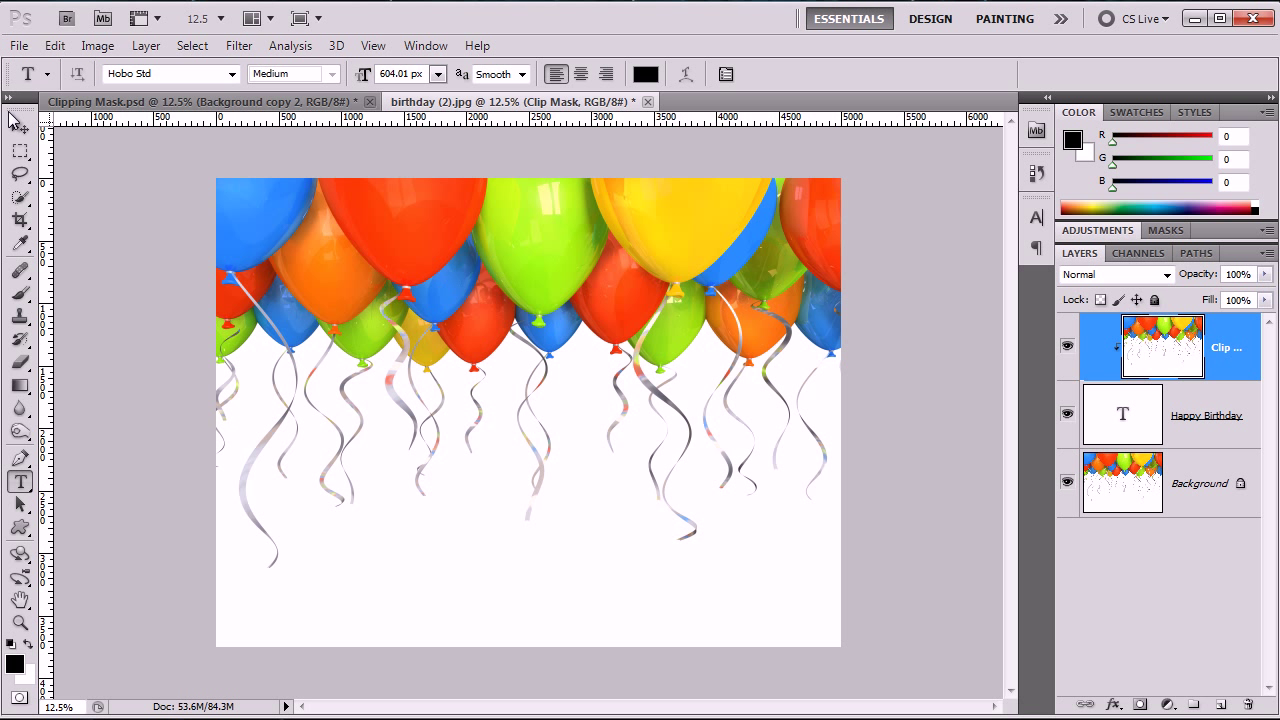
Step: Select the Move tool to shift the clipped balloon imagery
left_click(15, 128)
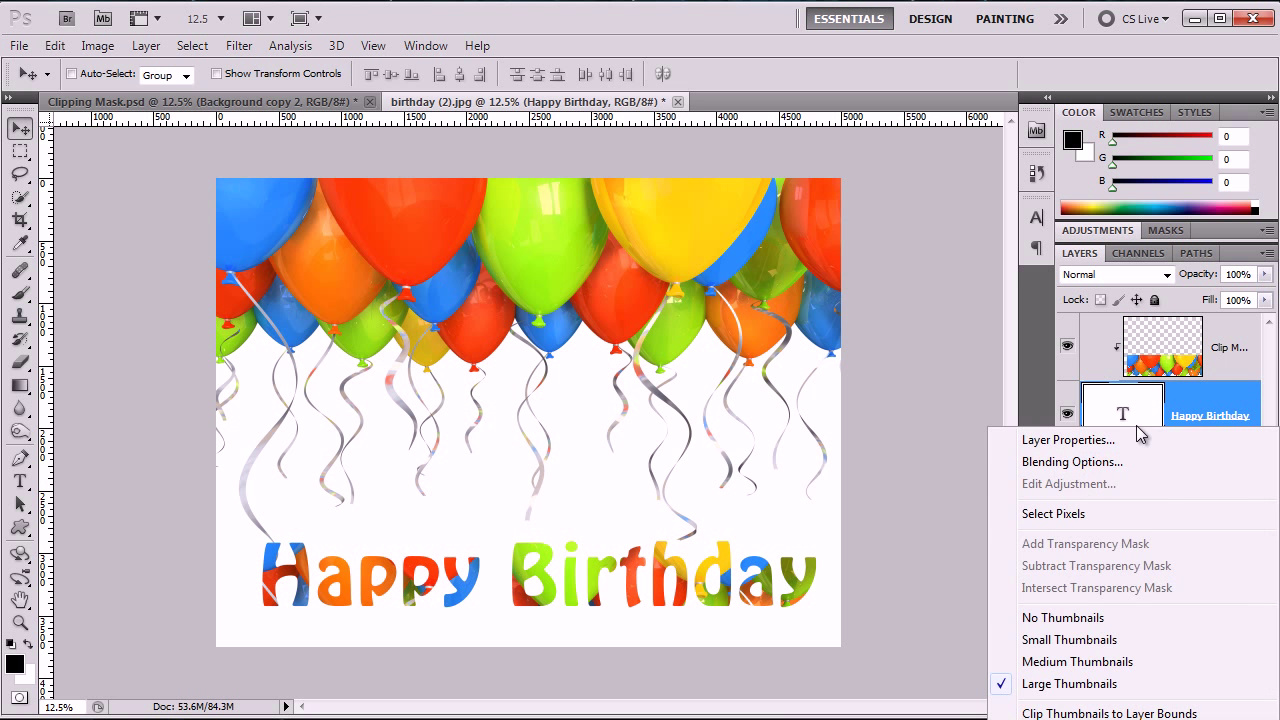
Step: Add and adjust a drop shadow on the Happy Birthday text layer
left_click(1072, 461)
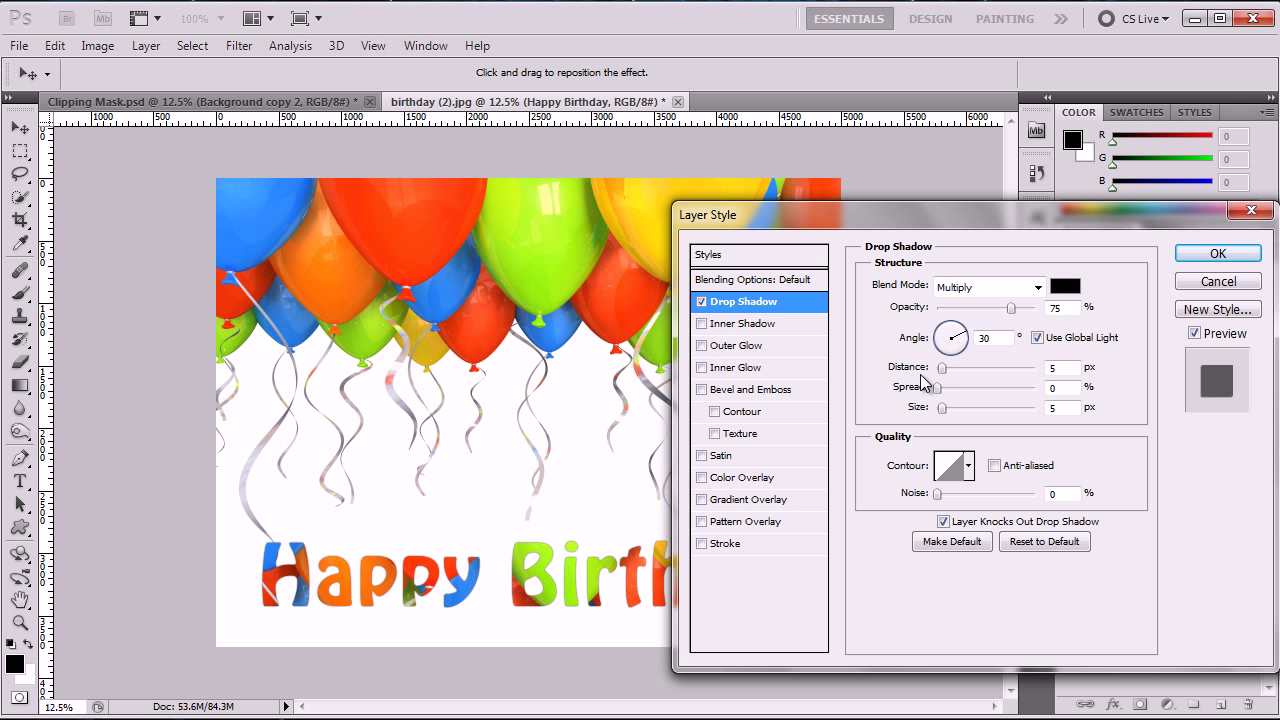
left_click_drag(941, 368, 948, 368)
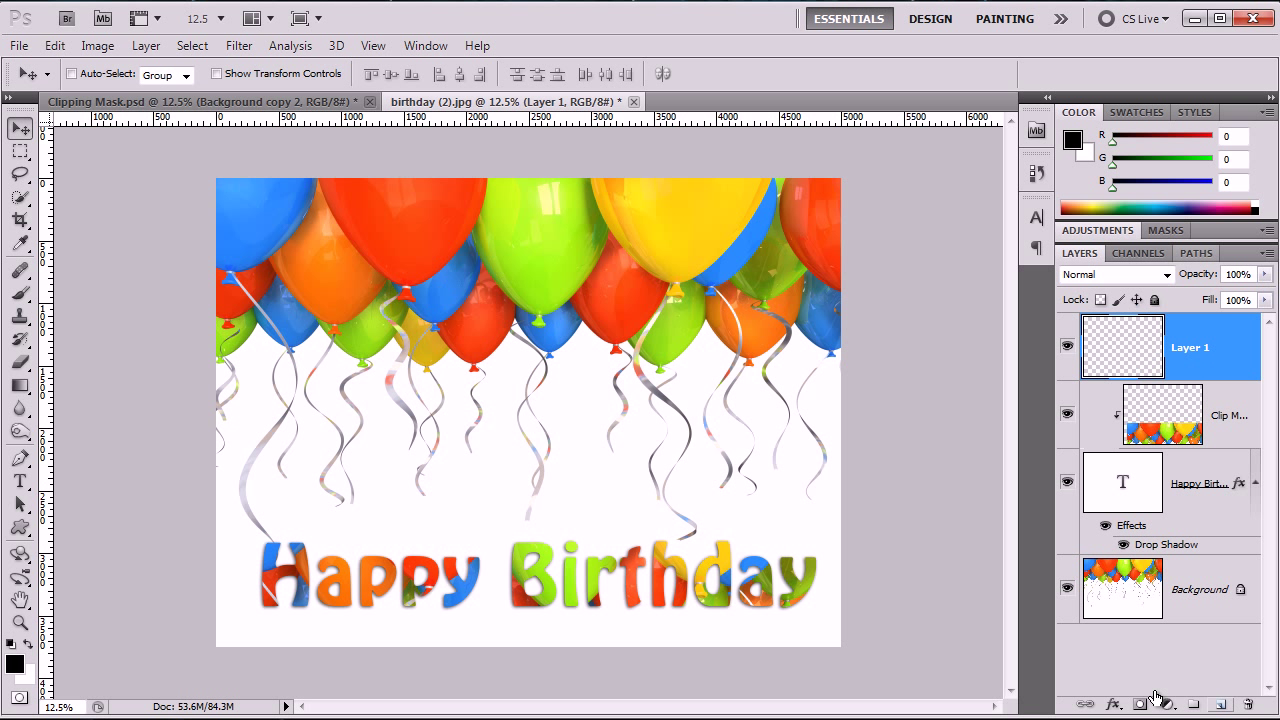
Step: Switch to the Custom Shape tool for the ink-splat shape
left_click(20, 527)
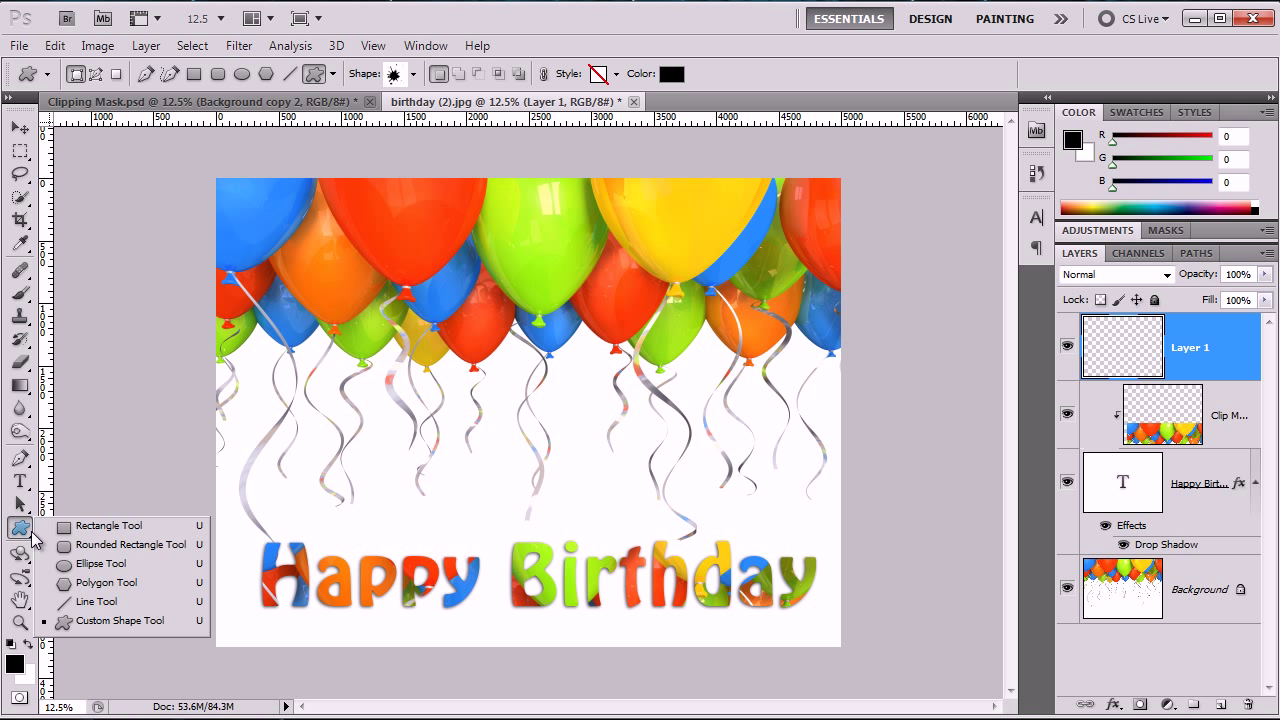
left_click(120, 620)
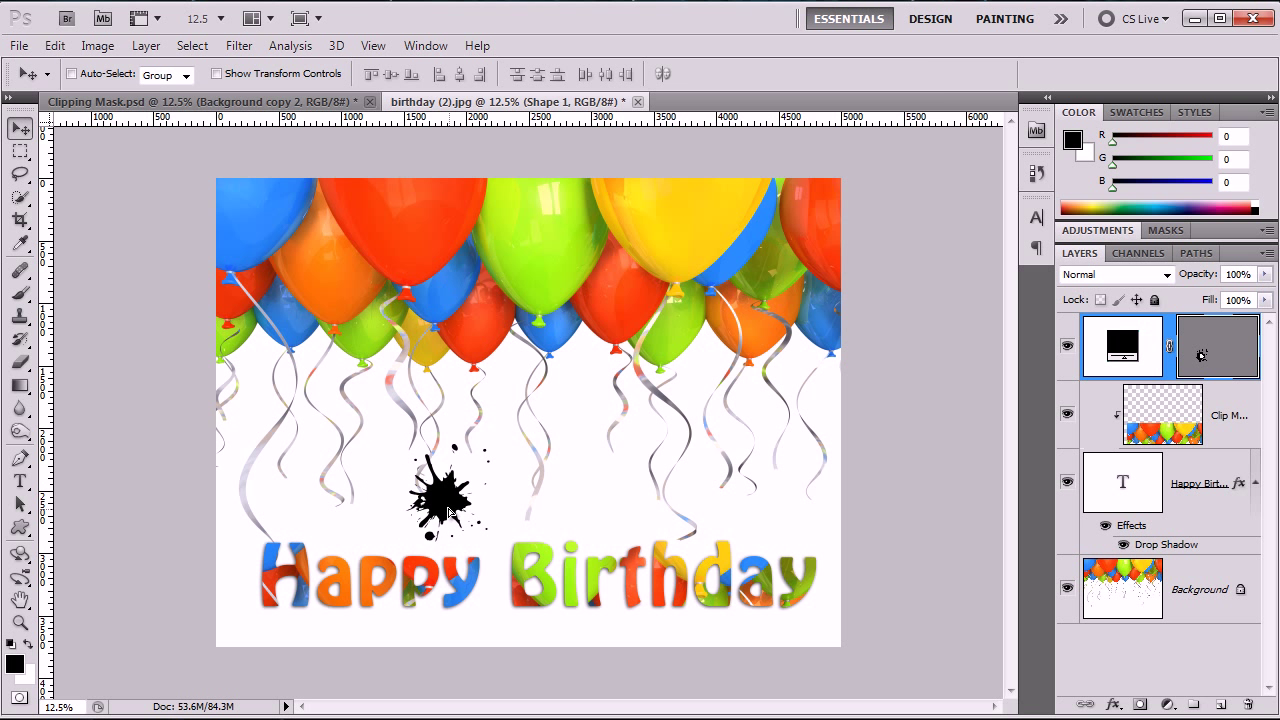
left_click(18, 45)
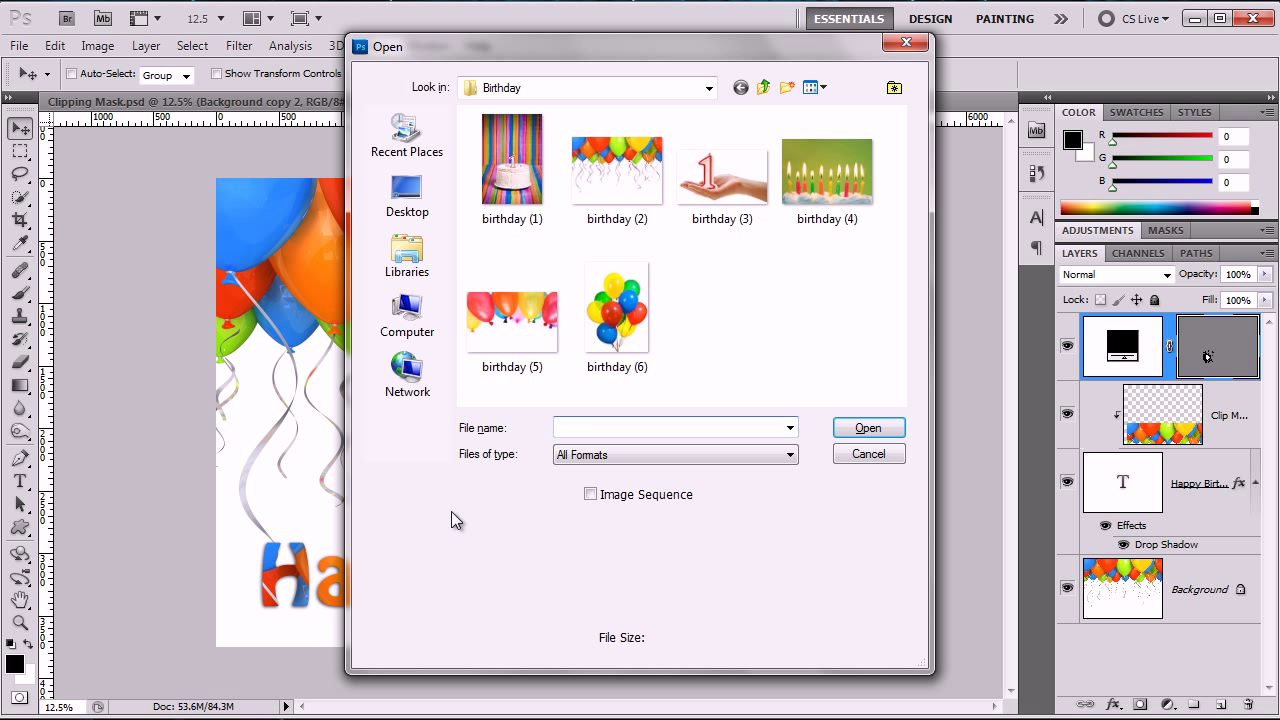
Step: Open the birthday (3) photo of a hand holding a number 1
left_click(722, 167)
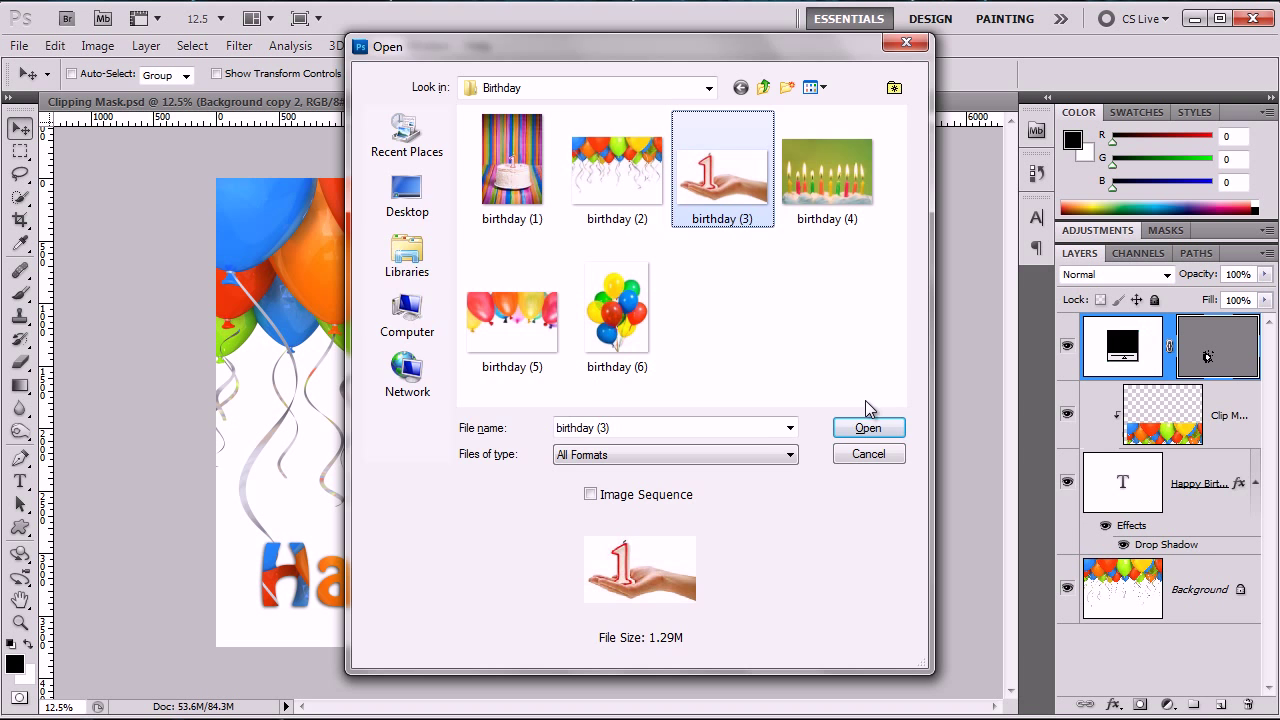
left_click(867, 428)
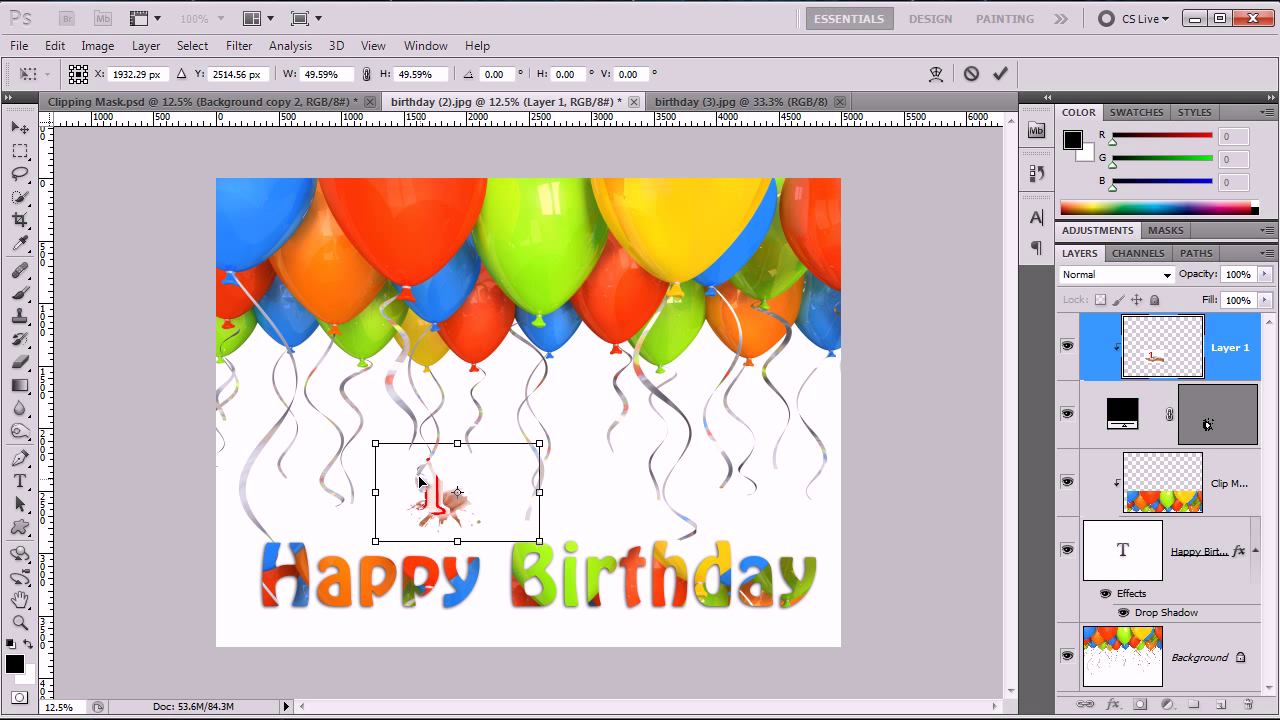
Step: Drag the half-size hand photo over the ink-splat shape
left_click_drag(420, 490, 468, 492)
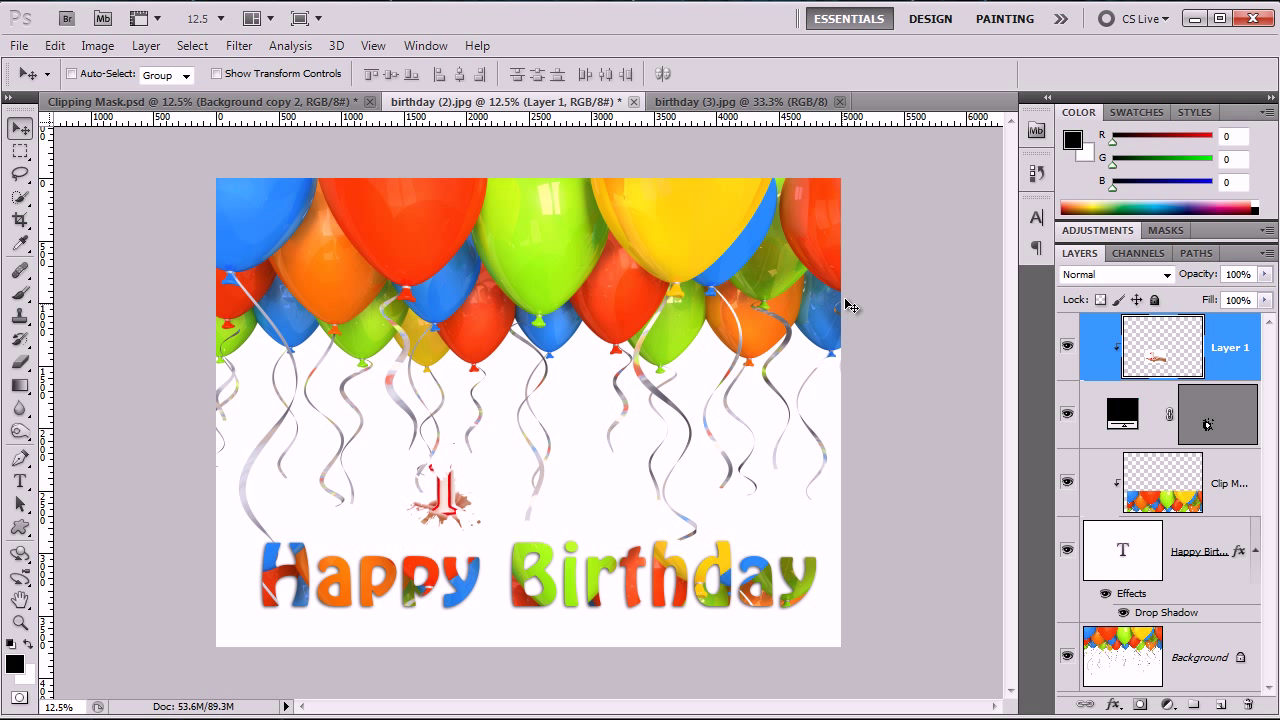
mouse_move(849, 313)
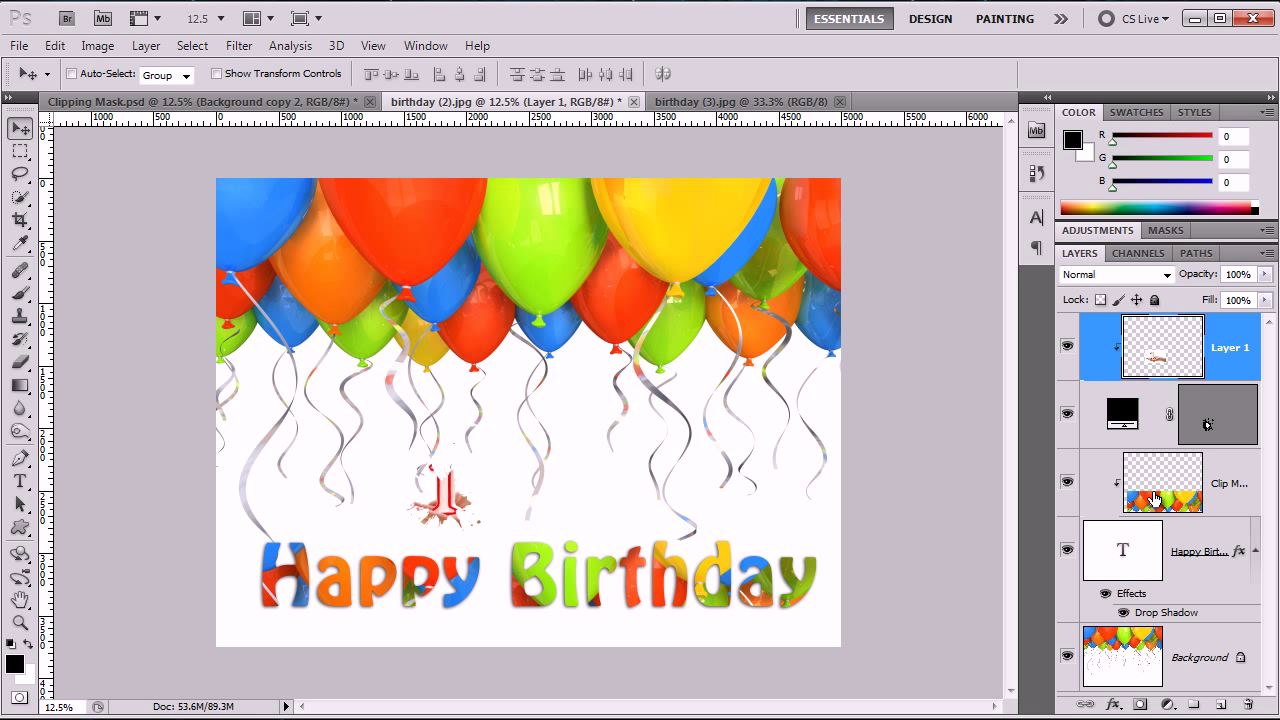
mouse_move(1163, 493)
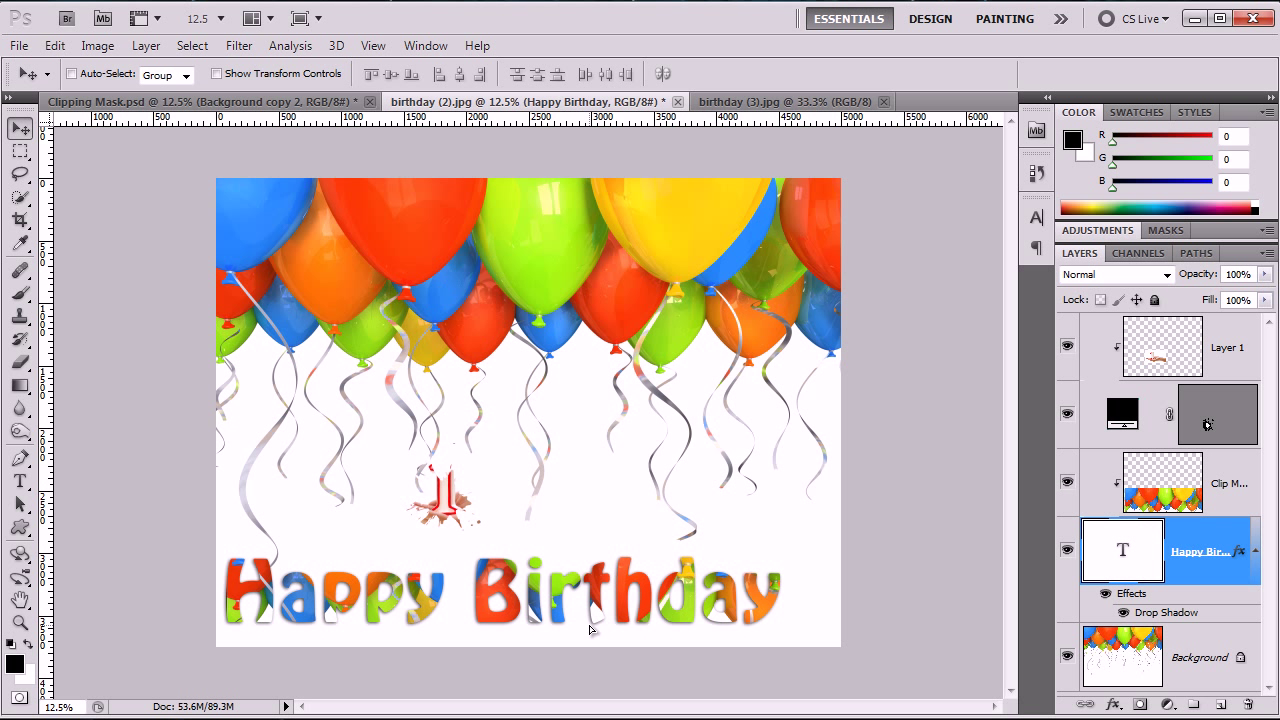
mouse_move(1135, 408)
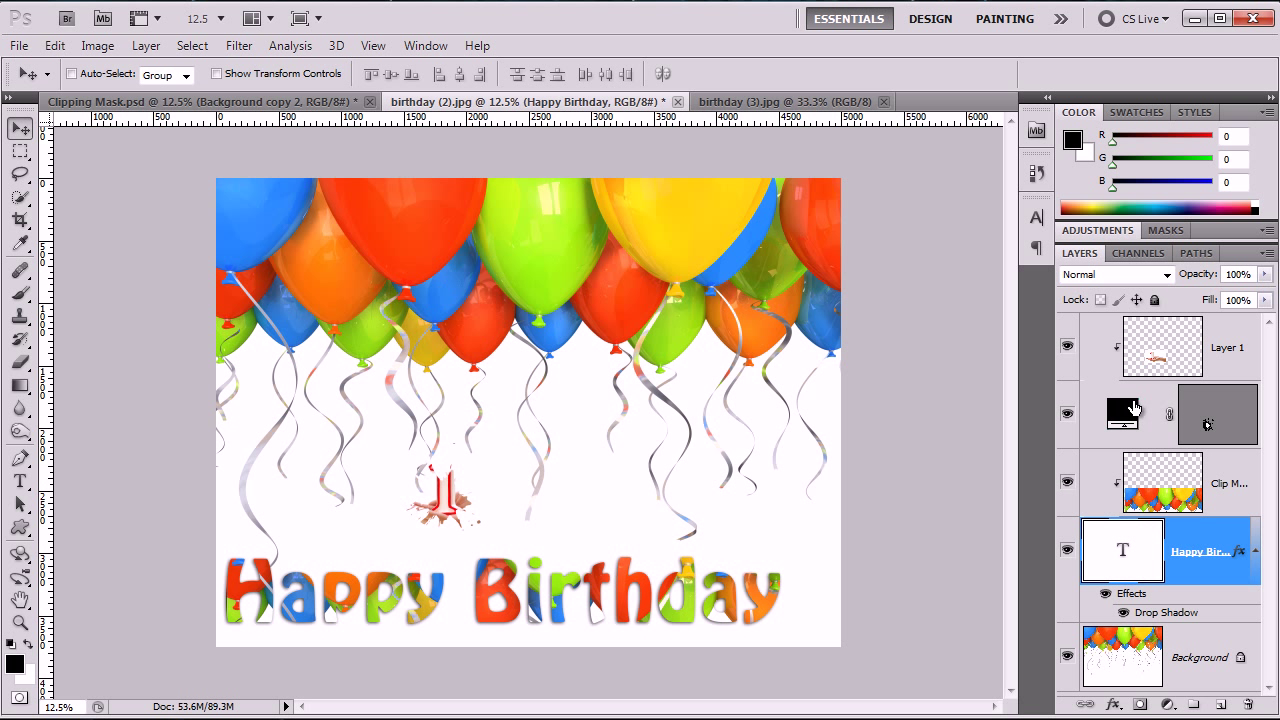
mouse_move(1148, 497)
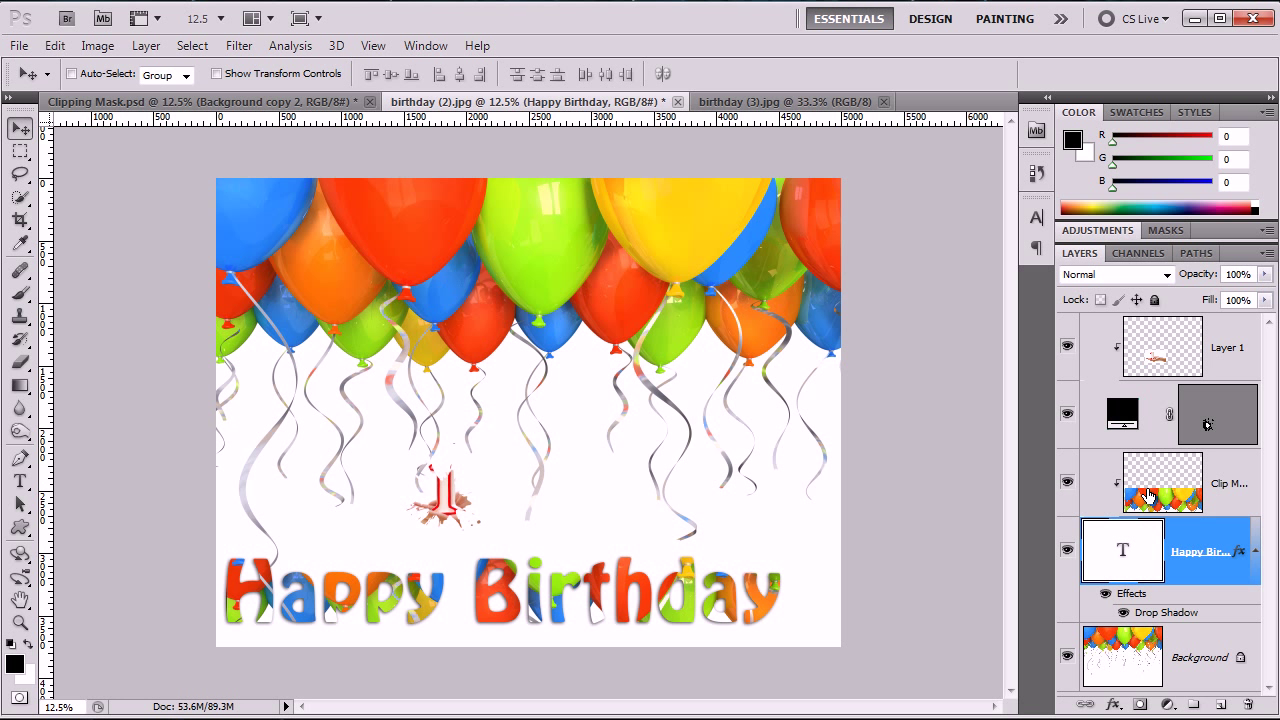